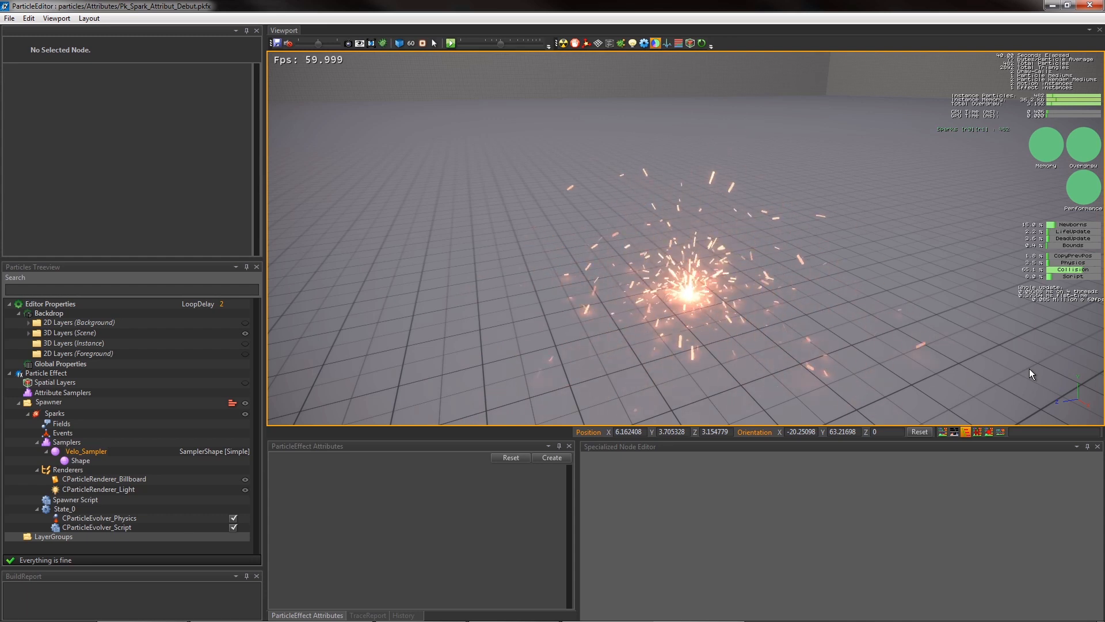
pyautogui.moveTo(552, 458)
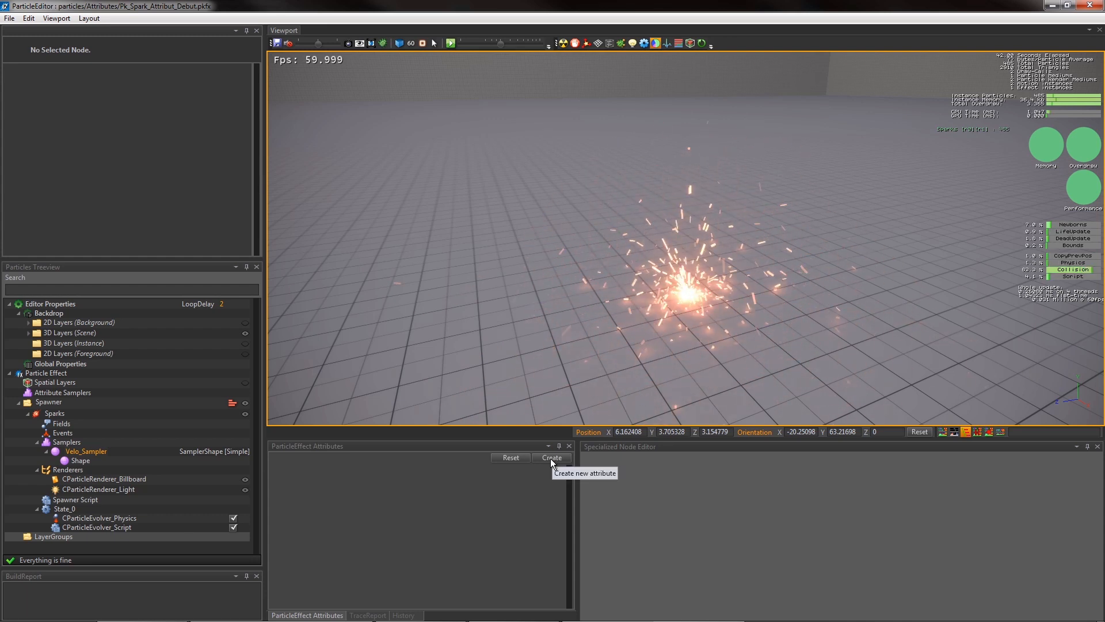
# - Create a new effect attribute named GlobalScale with a default value of 1
pyautogui.click(552, 458)
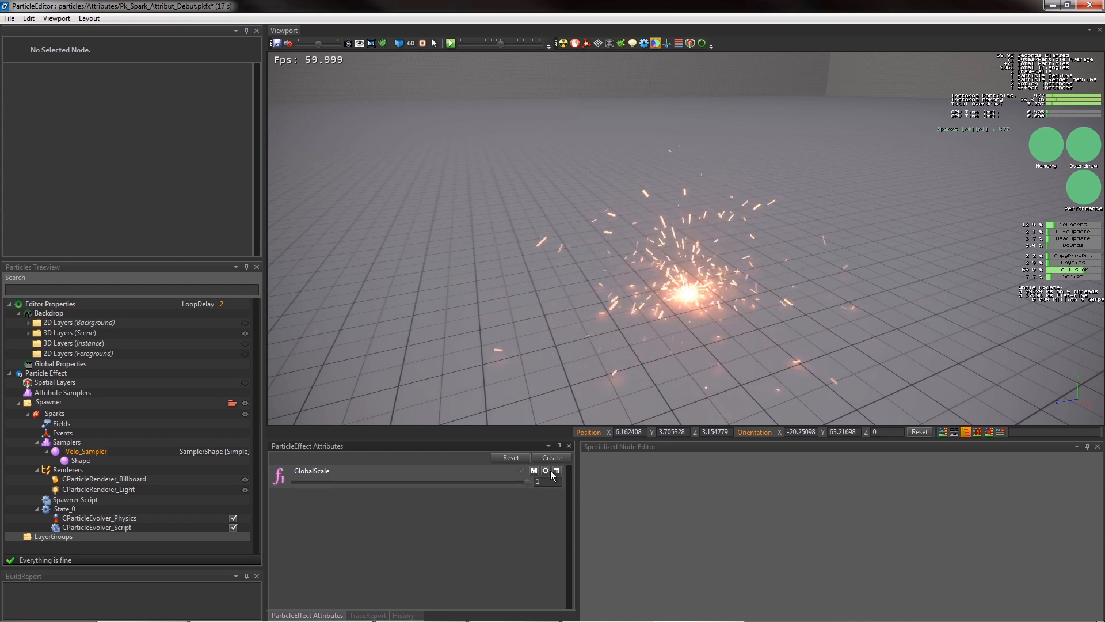
# - Uncheck HasMax on GlobalScale and enter 5 as its MaxValueF1
pyautogui.click(545, 470)
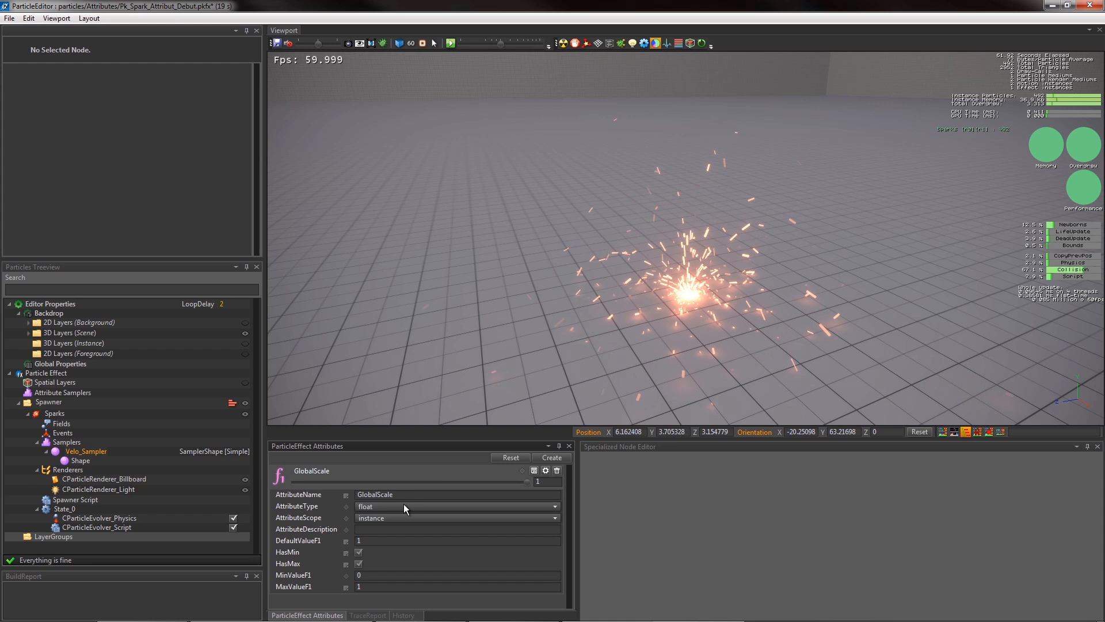
pyautogui.click(457, 506)
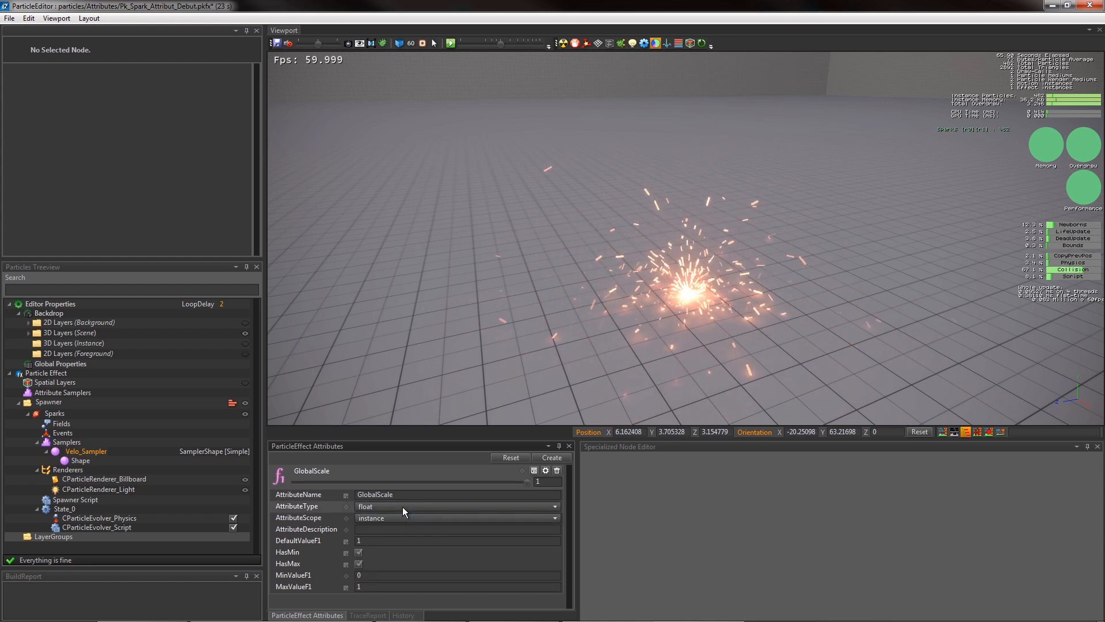
pyautogui.click(457, 529)
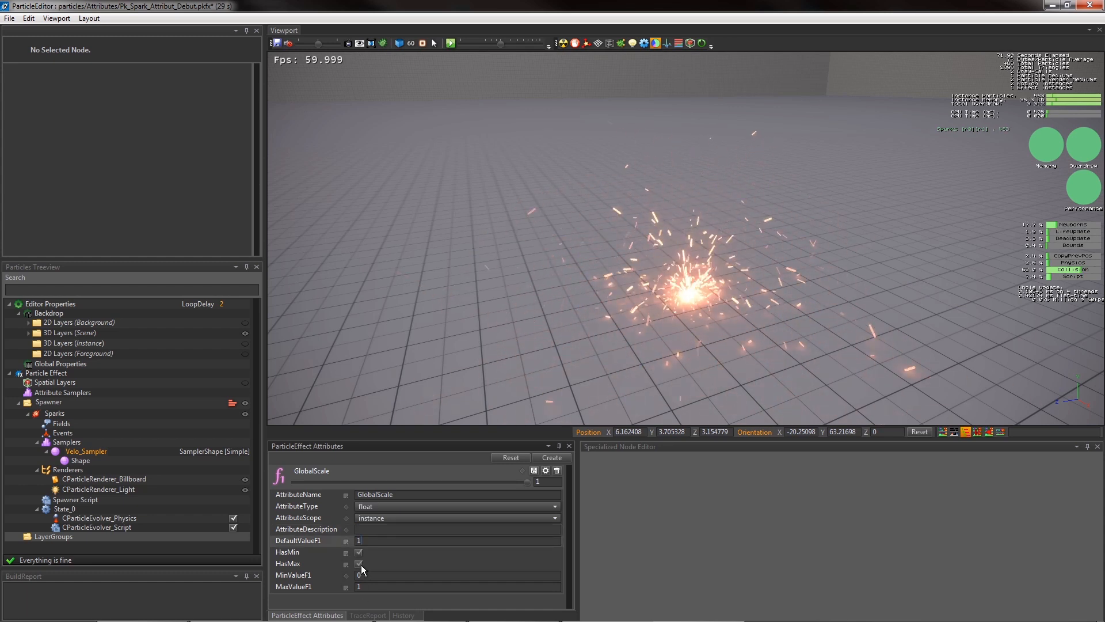
pyautogui.click(358, 563)
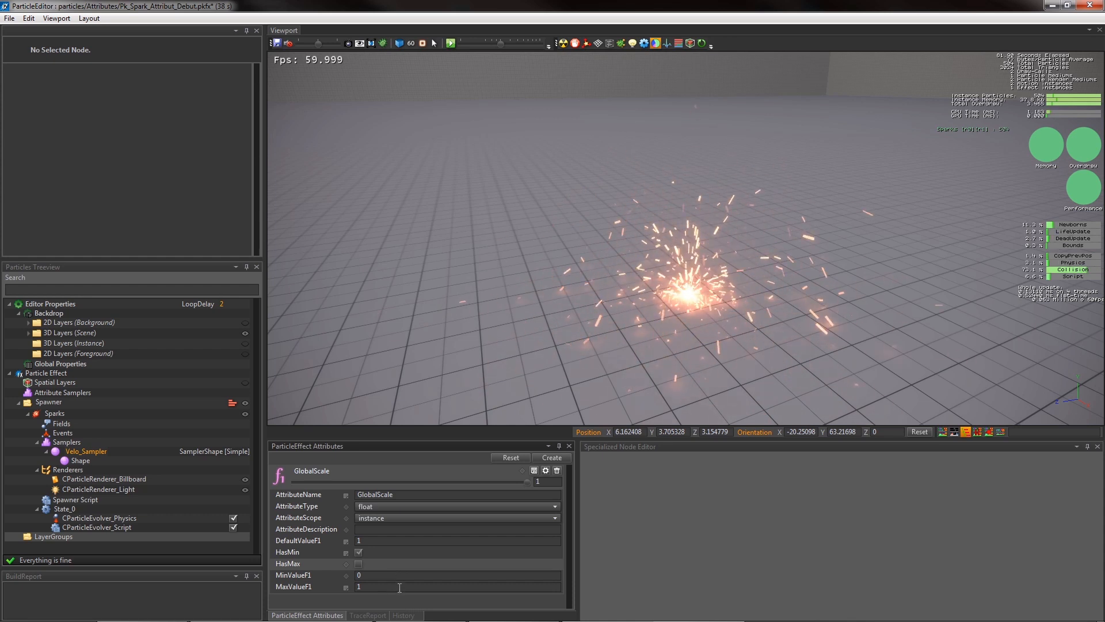
pyautogui.write('5')
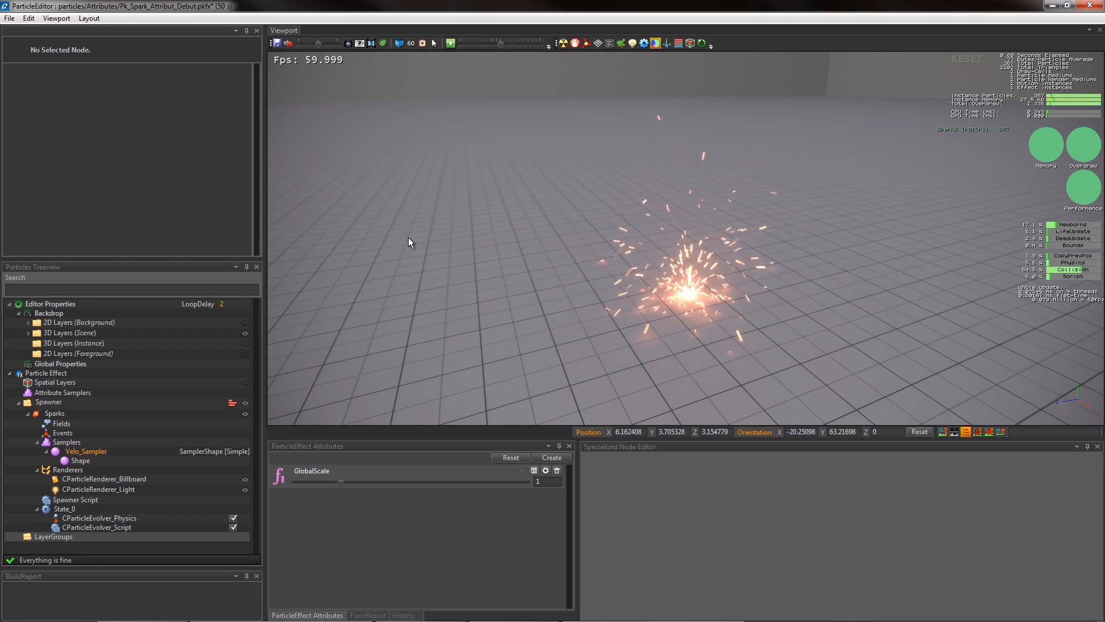
# - Append * GlobalScale to the spawner's Size and Velocity lines, then test the slider, ending at 5
pyautogui.click(75, 499)
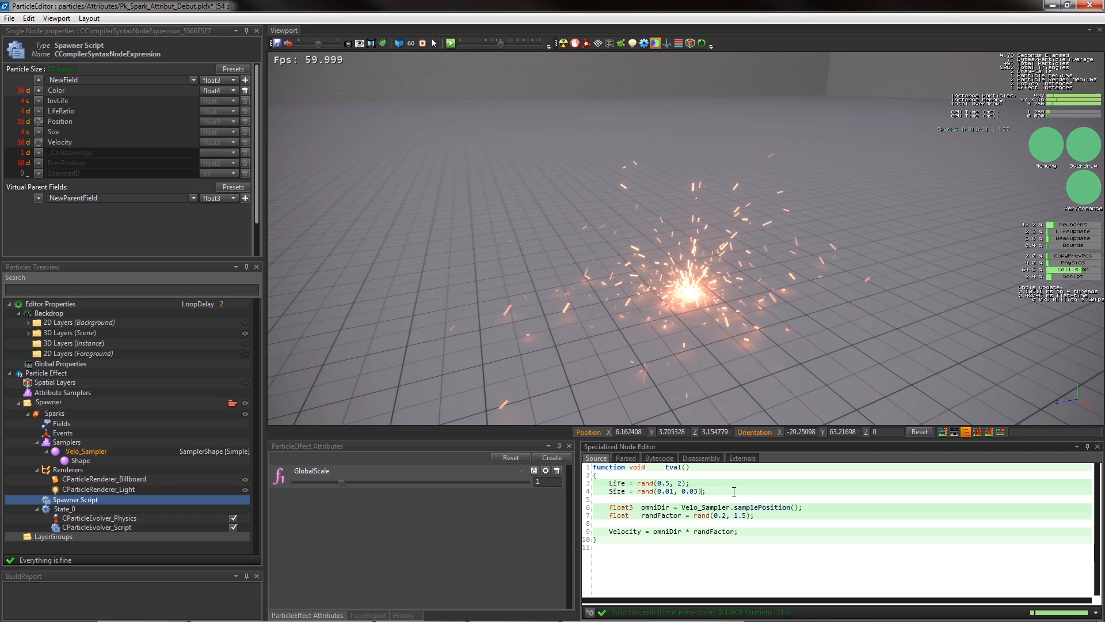
pyautogui.write('* GlobalScale')
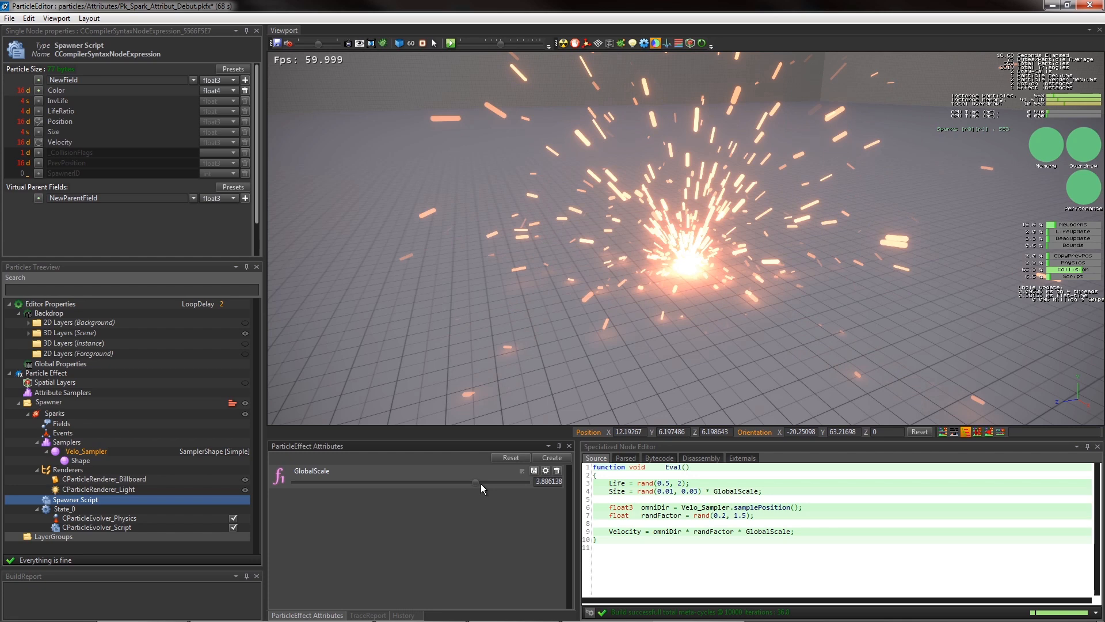
pyautogui.moveTo(476, 483); pyautogui.dragTo(458, 484)
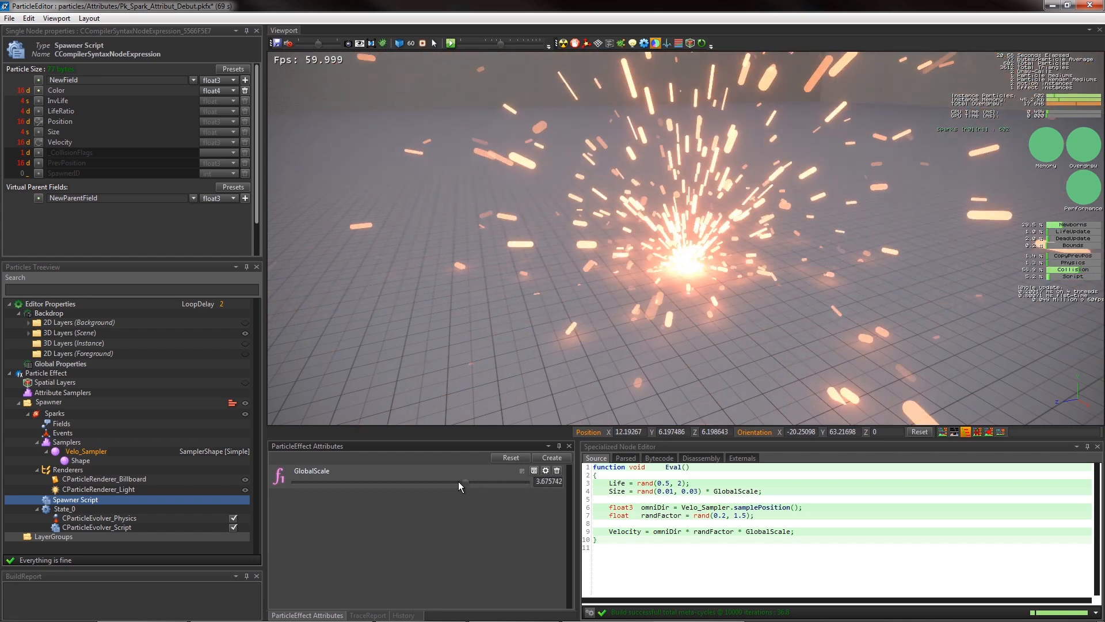
pyautogui.moveTo(458, 483); pyautogui.dragTo(359, 482)
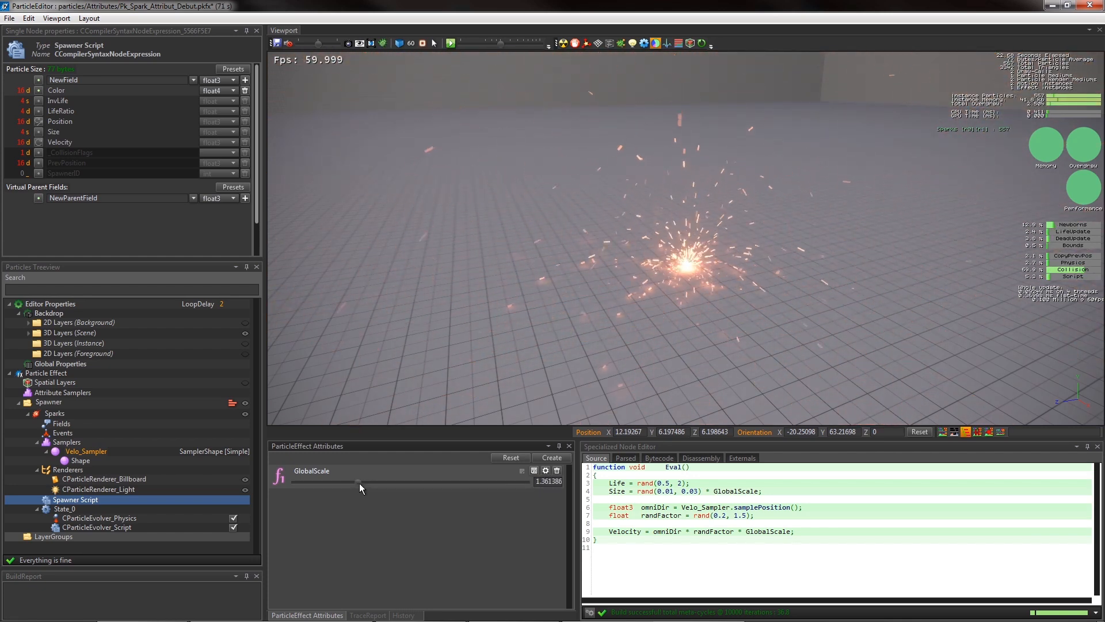
pyautogui.moveTo(359, 481); pyautogui.dragTo(550, 481)
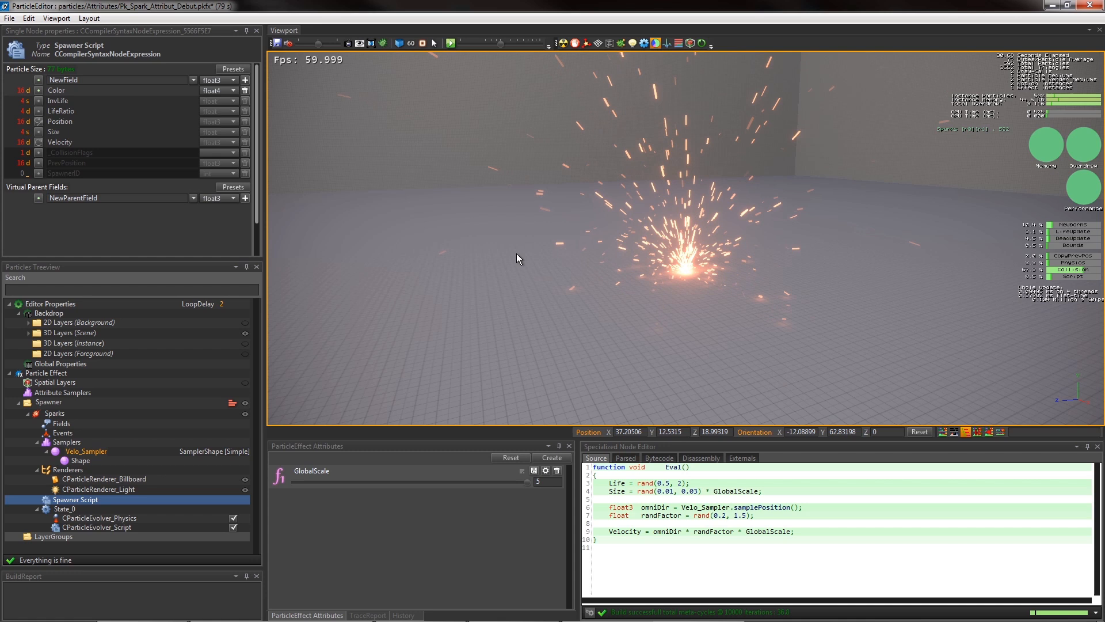
pyautogui.click(100, 518)
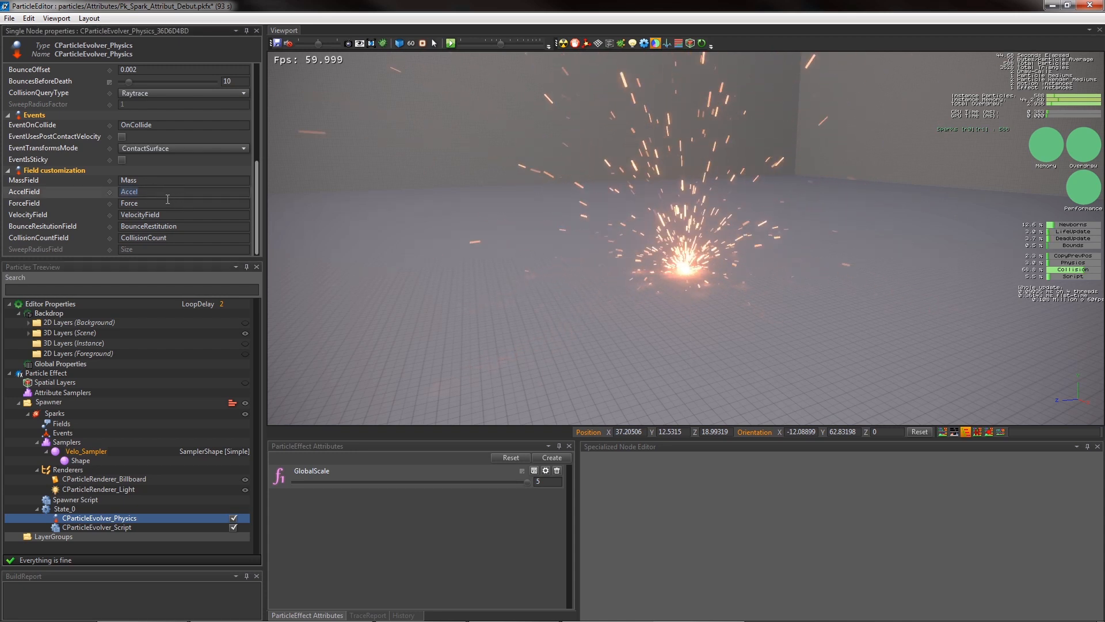
# - Add an Accel field and set Accel = float3(0, -9, 0) * GlobalScale in the spawner script
pyautogui.click(62, 423)
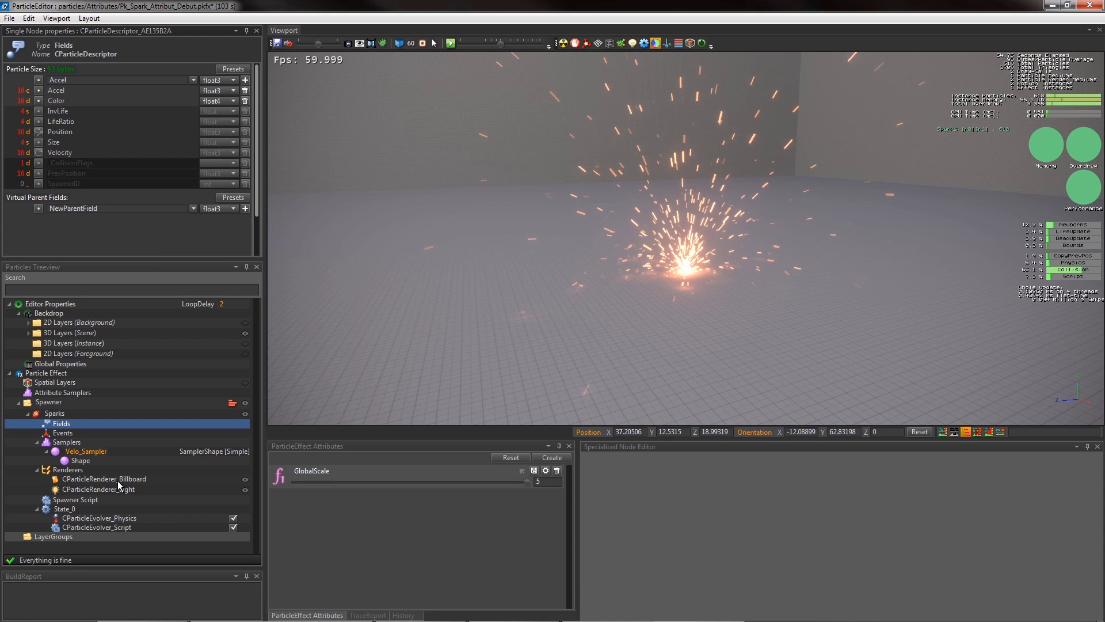
pyautogui.click(76, 499)
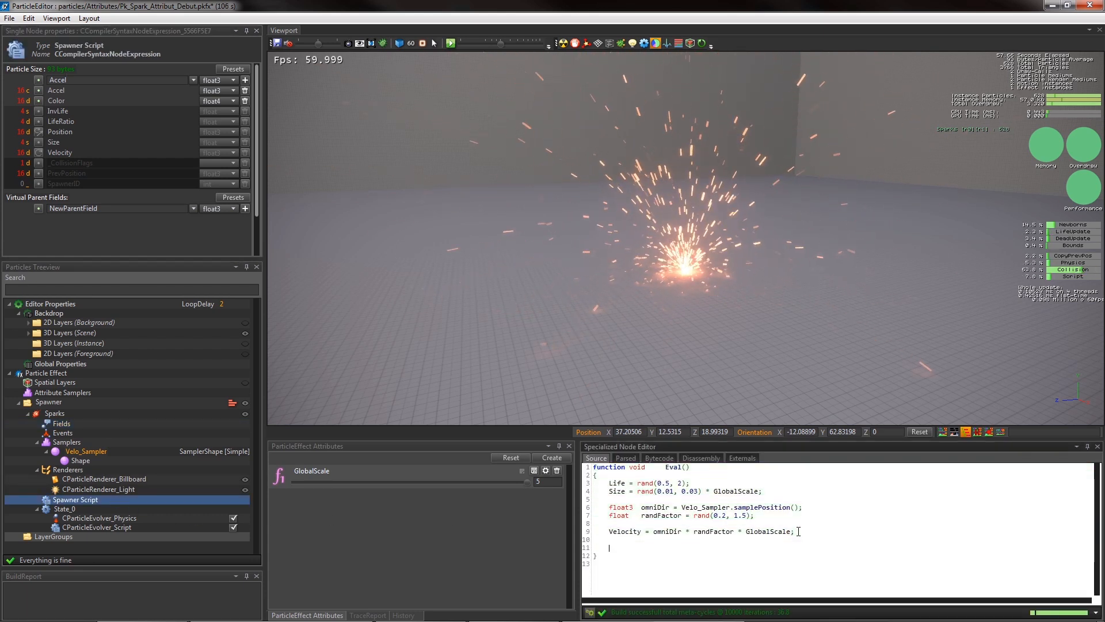
pyautogui.write('Accel =')
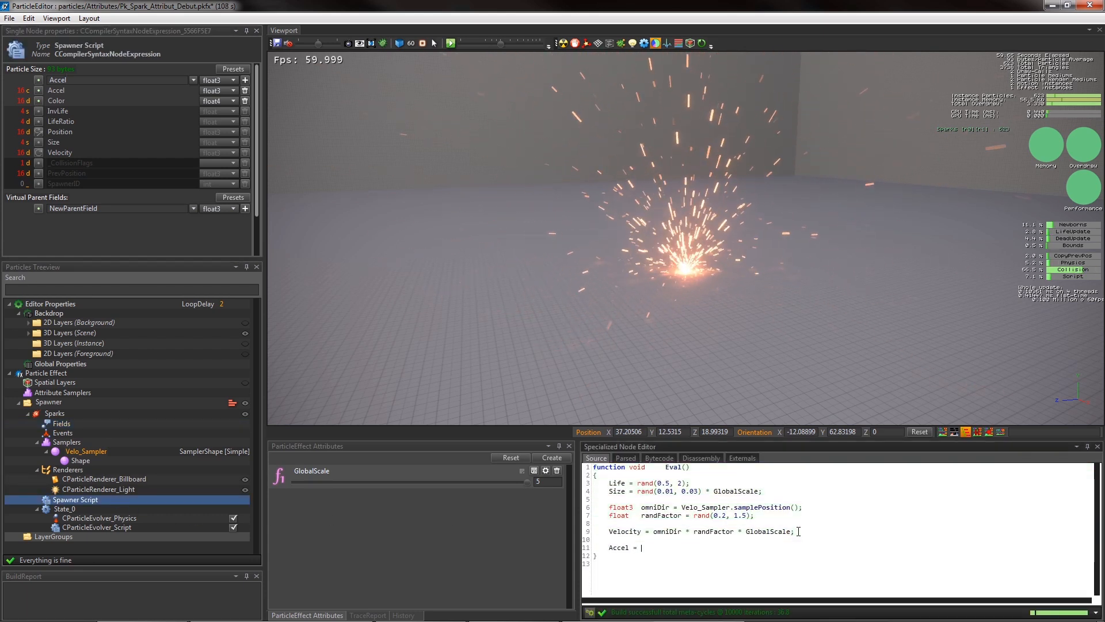
pyautogui.write('float3-)')
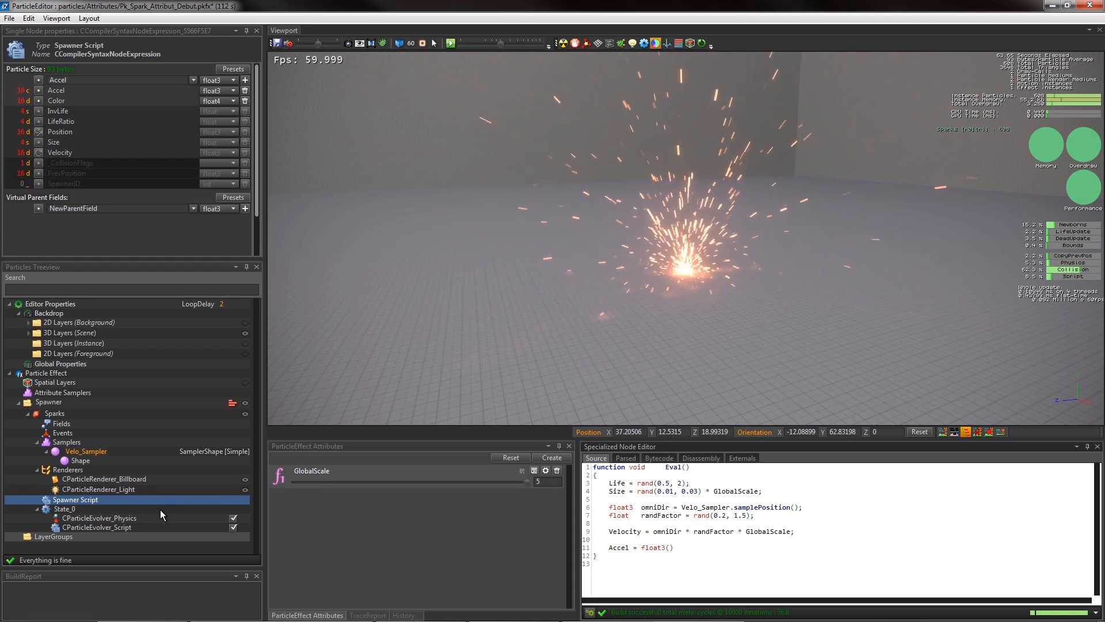
pyautogui.click(99, 517)
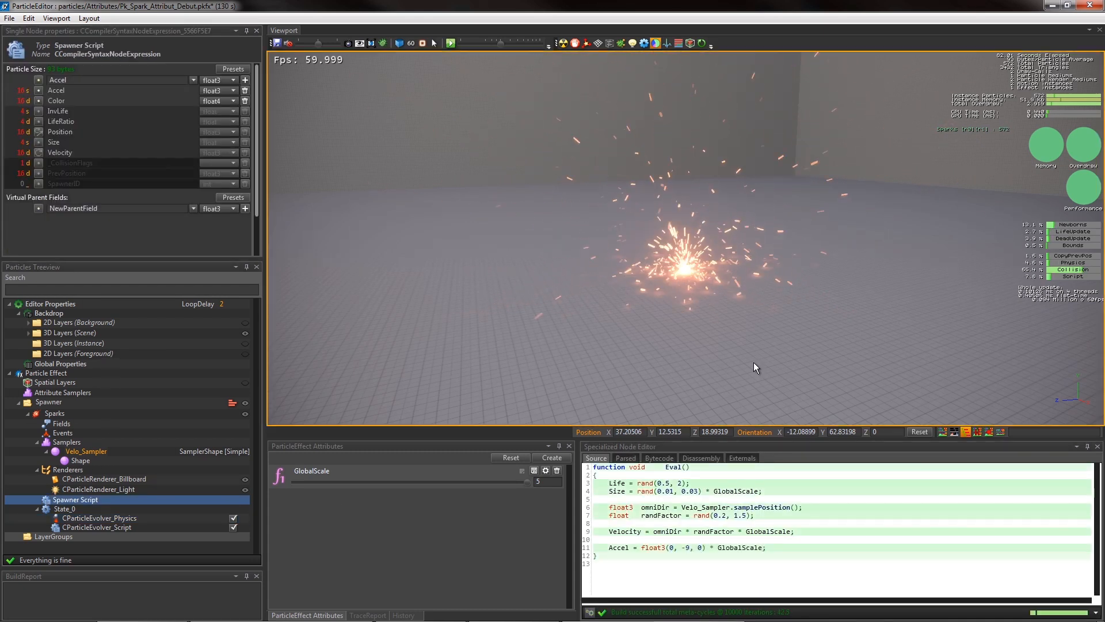
pyautogui.moveTo(525, 486)
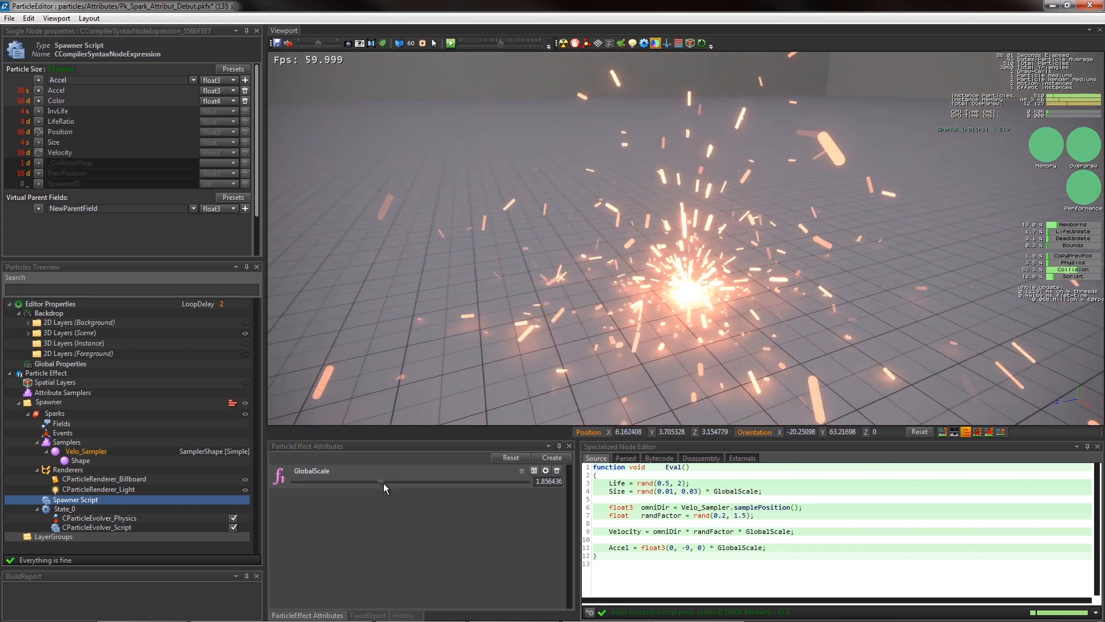
# - Select CParticleEvolver_Physics and bring GlobalScale back to 1
pyautogui.click(98, 518)
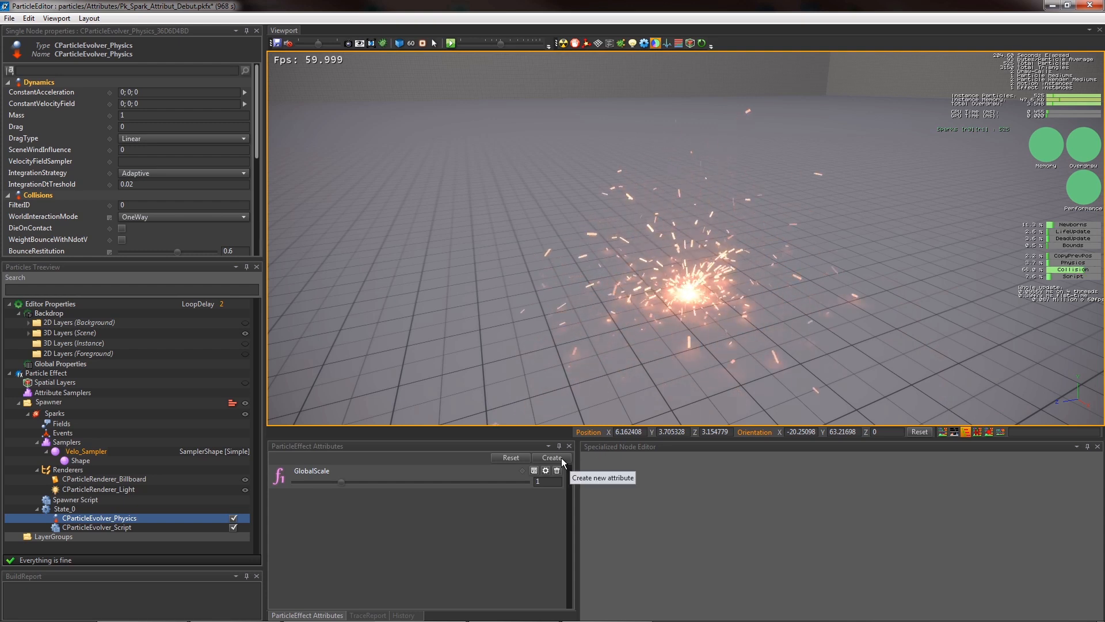
# - Create a float3 effect attribute named SparkColor with defaults 1, 0.25, 0.1
pyautogui.click(551, 457)
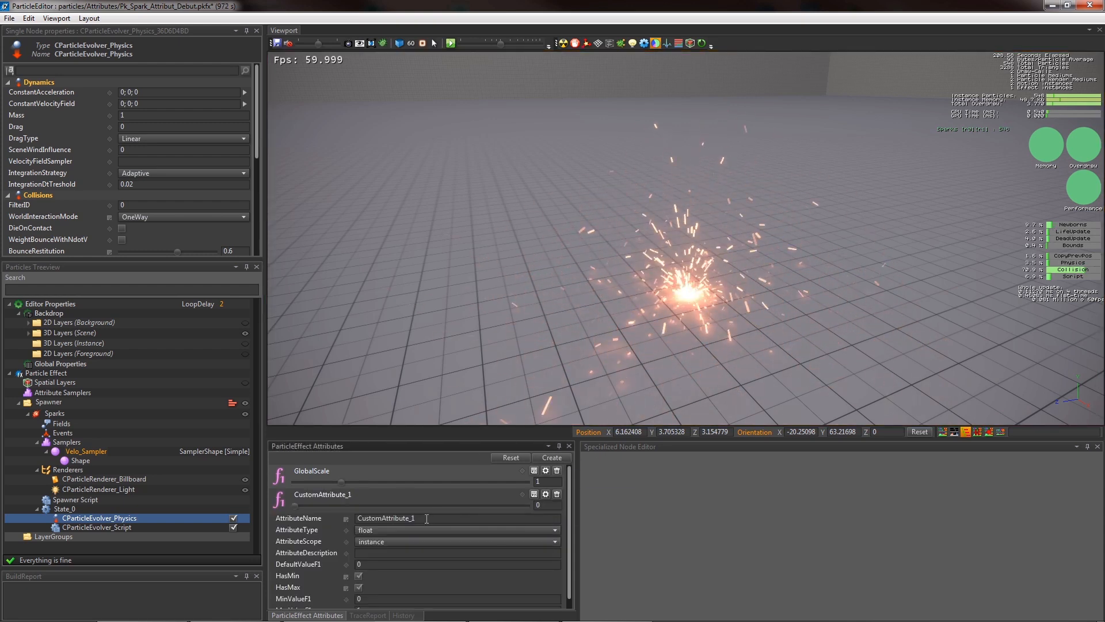
pyautogui.write('SparkColor')
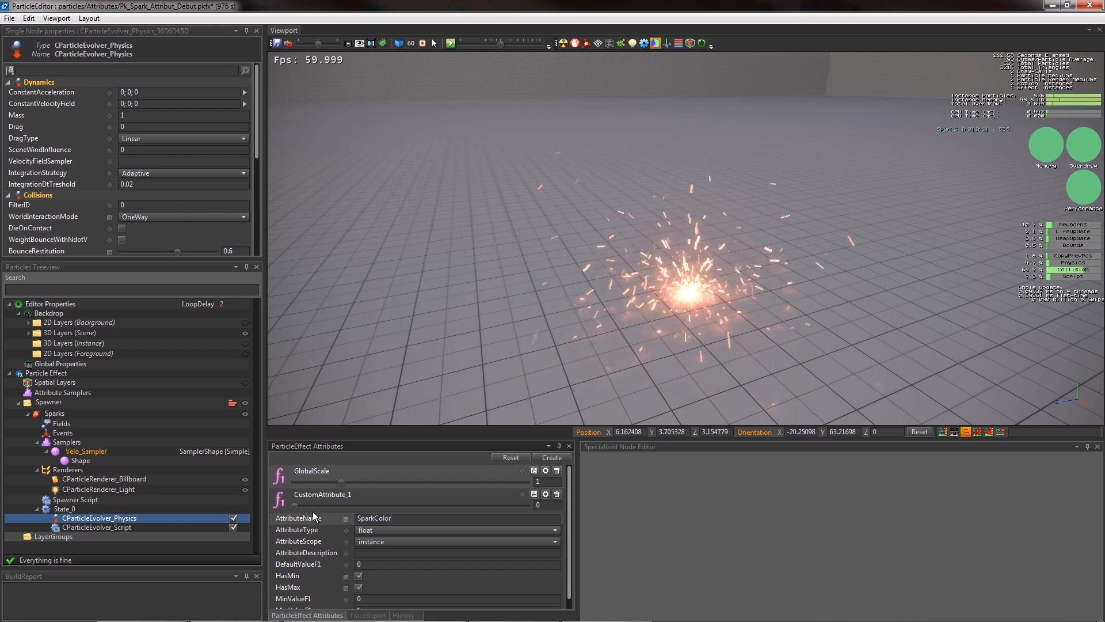
pyautogui.click(457, 529)
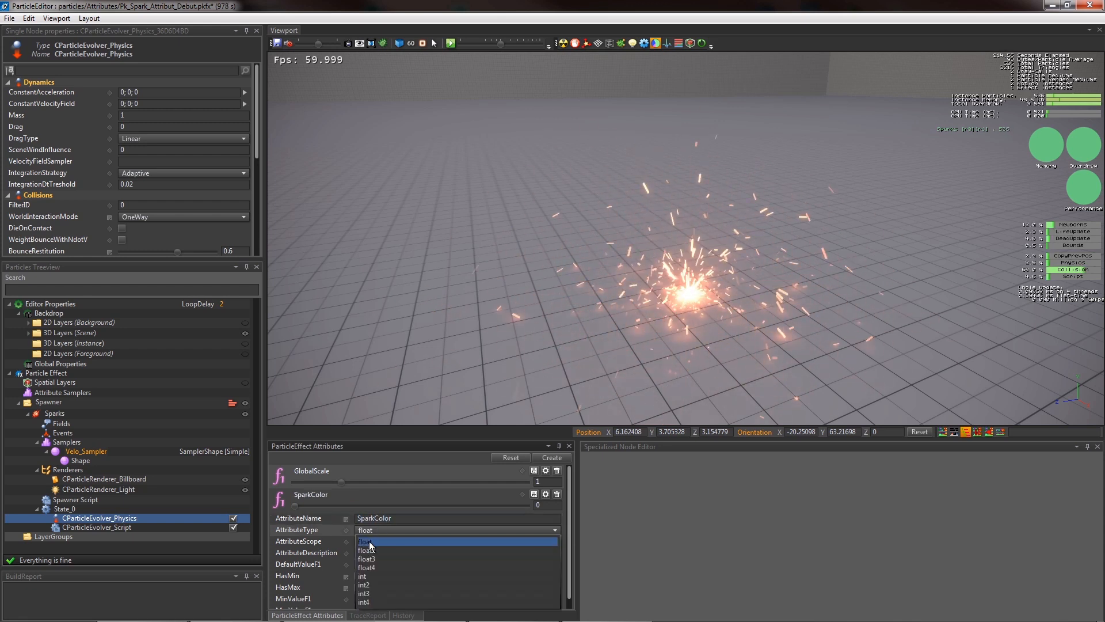
pyautogui.click(97, 526)
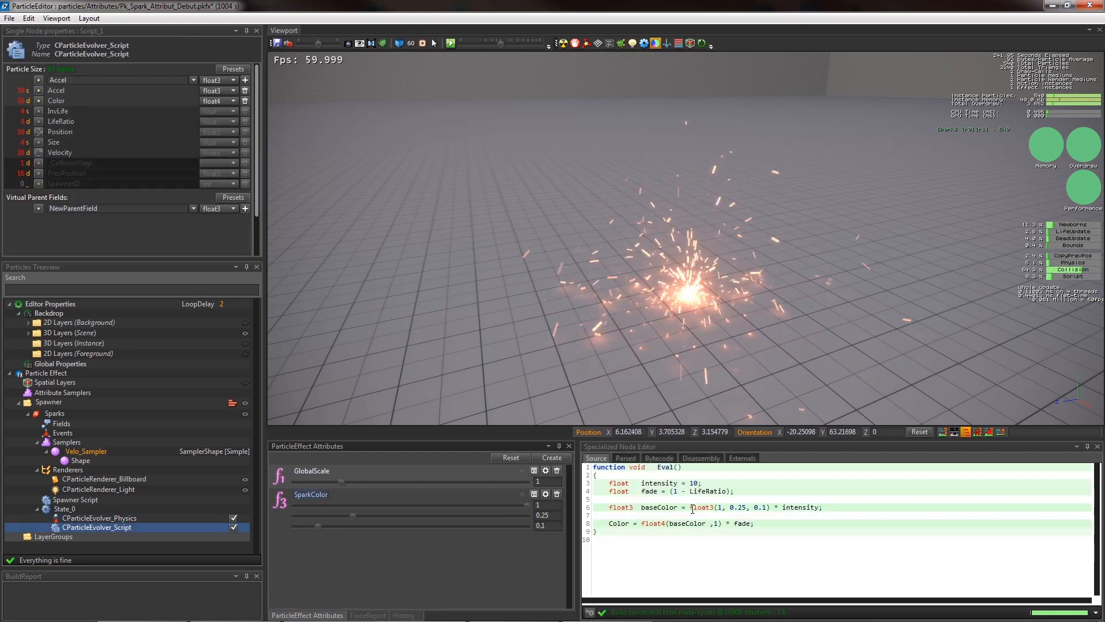
# - Replace the script's float3(1, 0.25, 0.1) with SparkColor, tint cyan, then restore orange
pyautogui.doubleClick(732, 507)
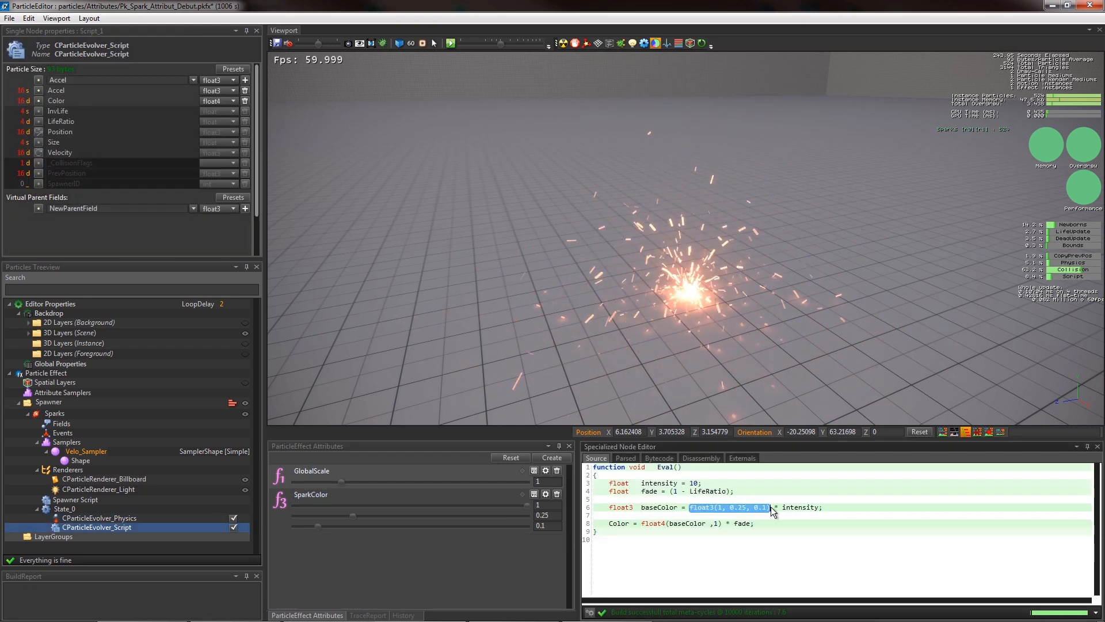
pyautogui.write('SparkColor')
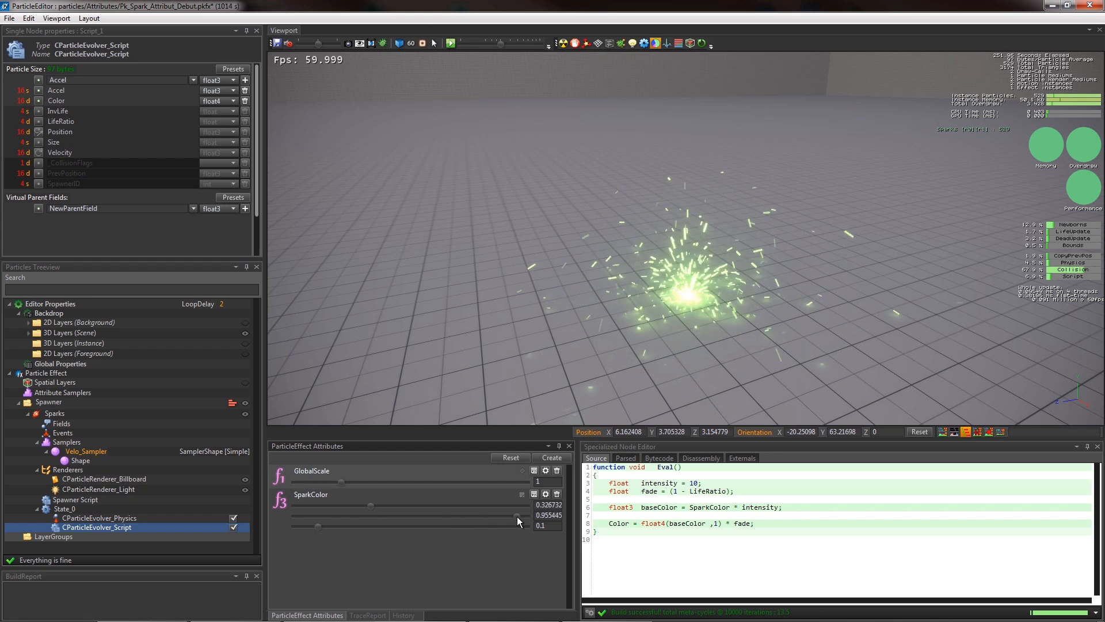
pyautogui.moveTo(318, 525); pyautogui.dragTo(474, 526)
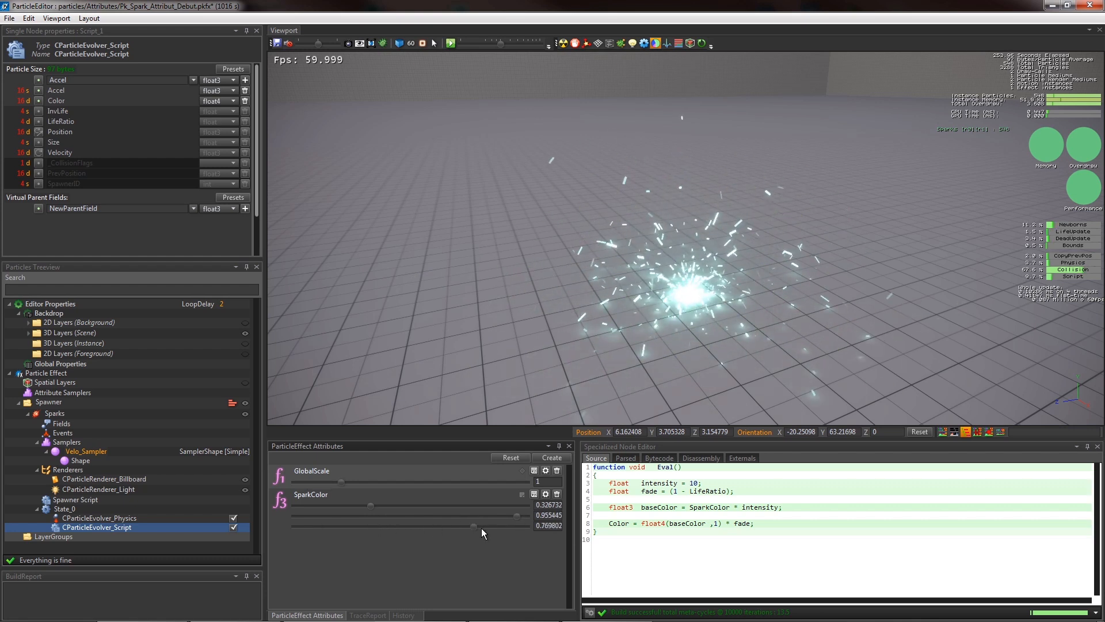
pyautogui.moveTo(474, 525); pyautogui.dragTo(301, 525)
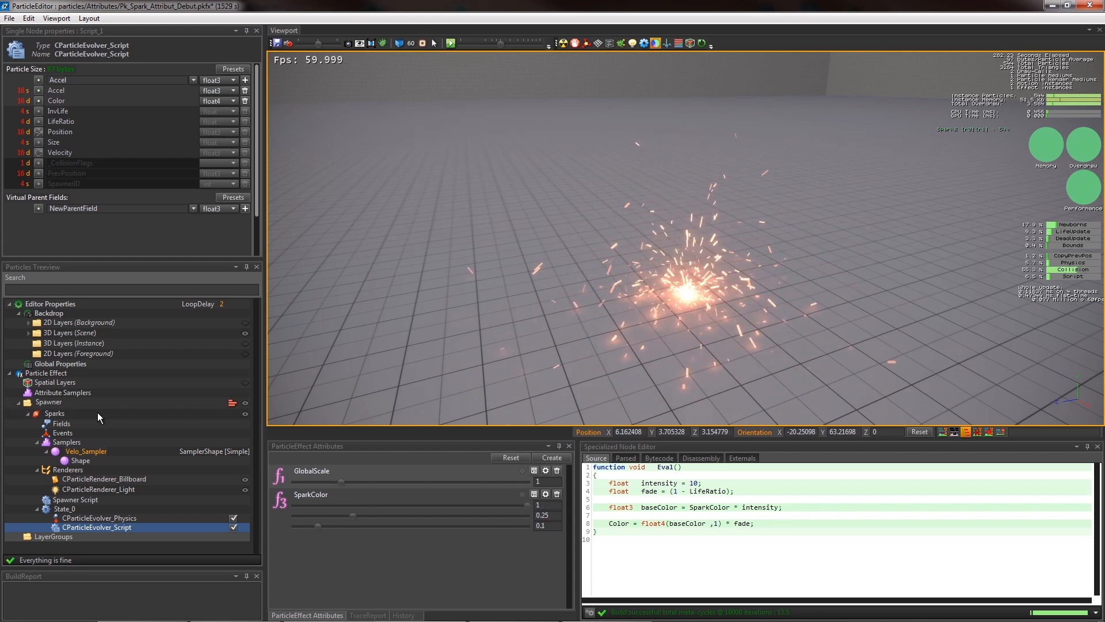
pyautogui.click(56, 413)
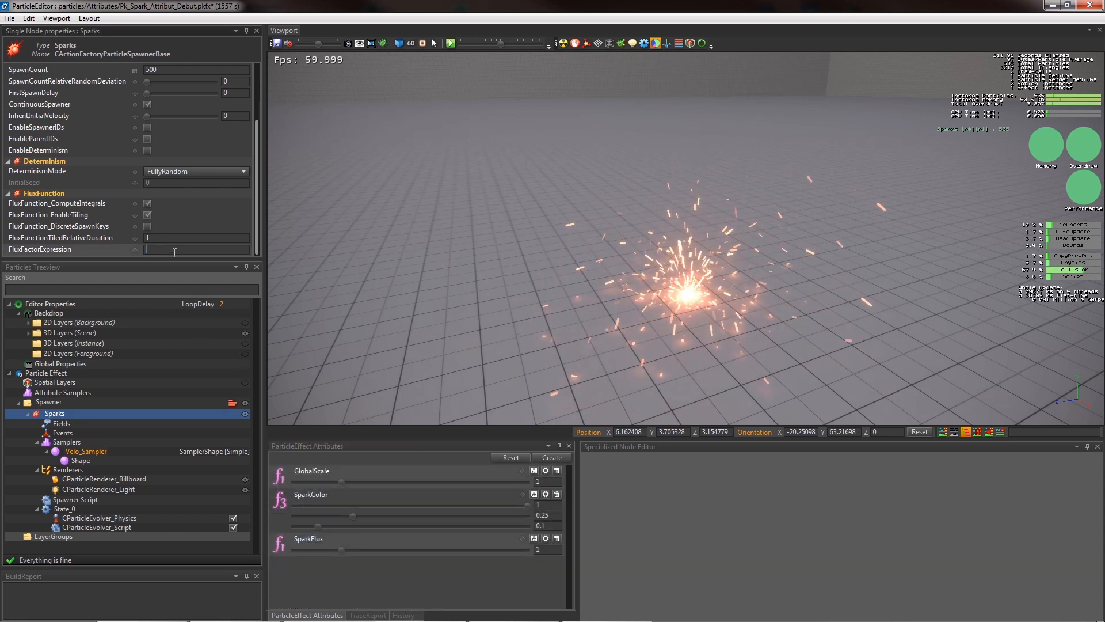
# - Enter SparkFlux as the Sparks FluxFactorExpression and raise the SparkFlux slider to 1
pyautogui.write('SparkFlux')
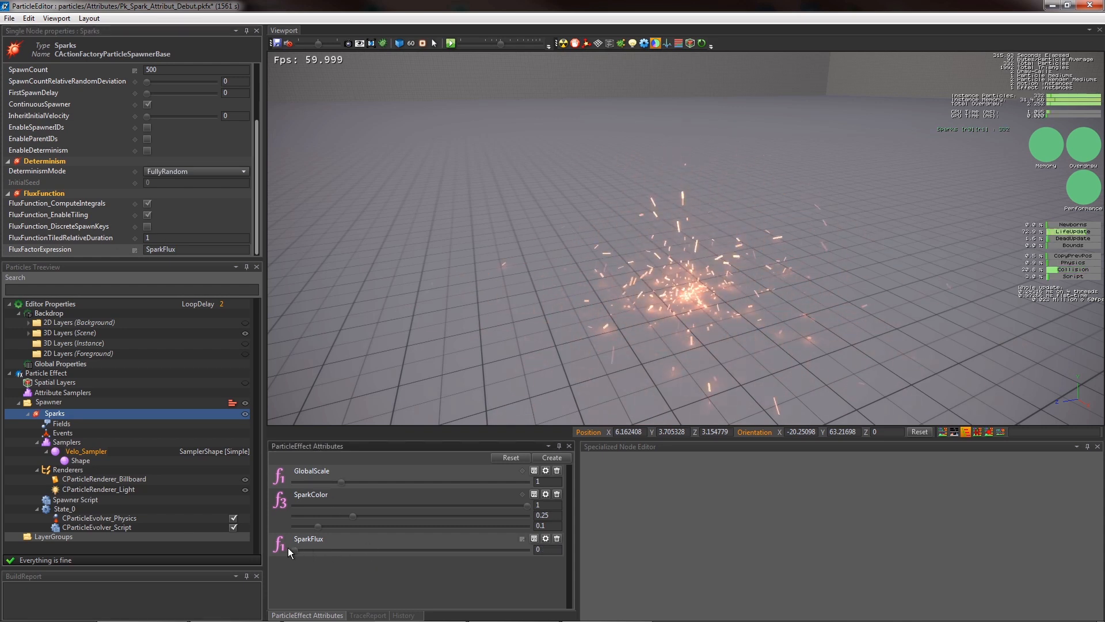
pyautogui.moveTo(289, 550); pyautogui.dragTo(320, 550)
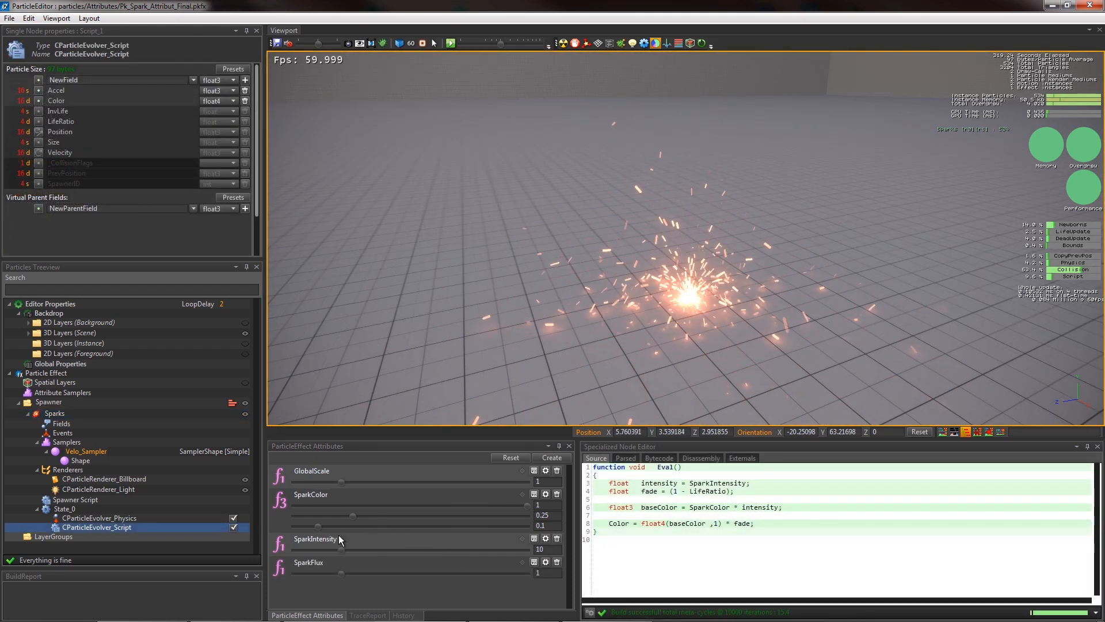
# - Raise SparkIntensity, then sweep SparkFlux from about 0.25 to above 2, settling near half
pyautogui.moveTo(318, 550); pyautogui.dragTo(375, 551)
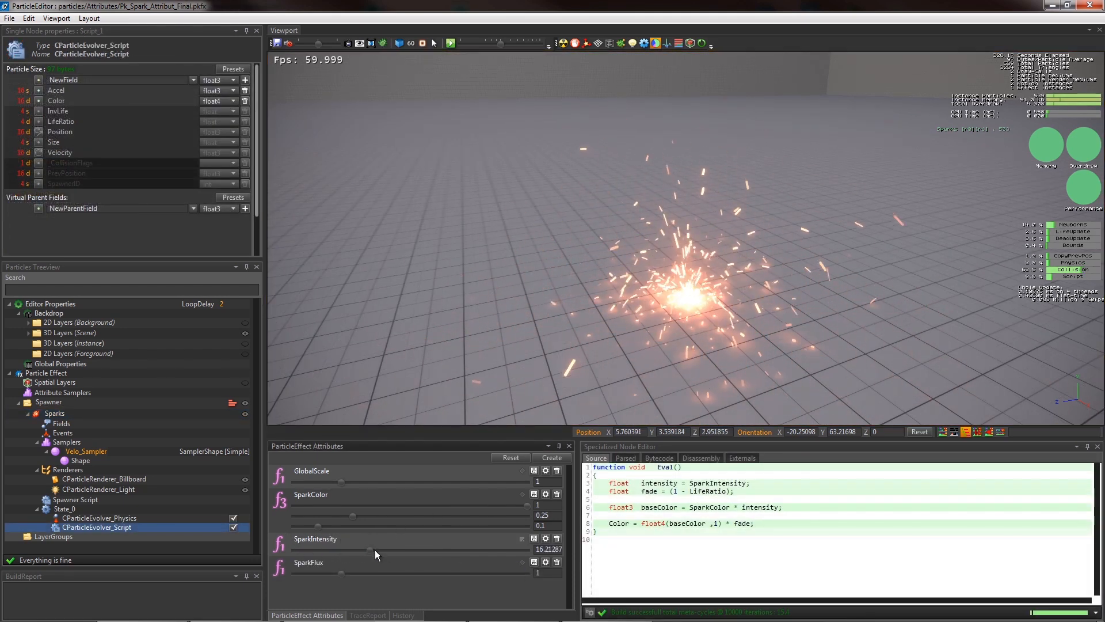
pyautogui.click(75, 499)
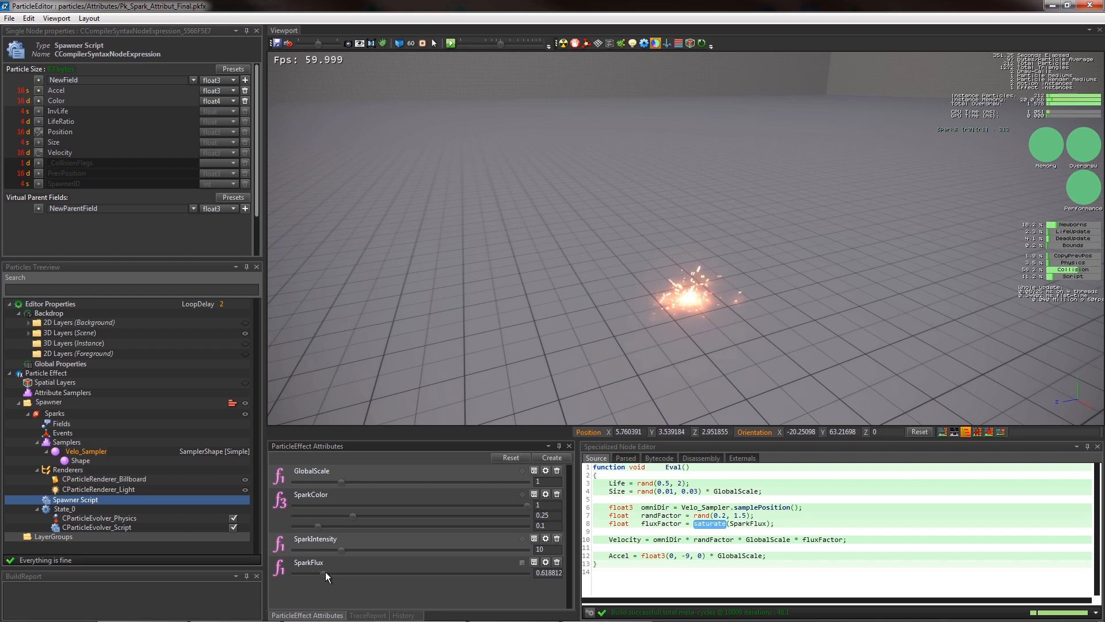
pyautogui.moveTo(327, 572); pyautogui.dragTo(358, 571)
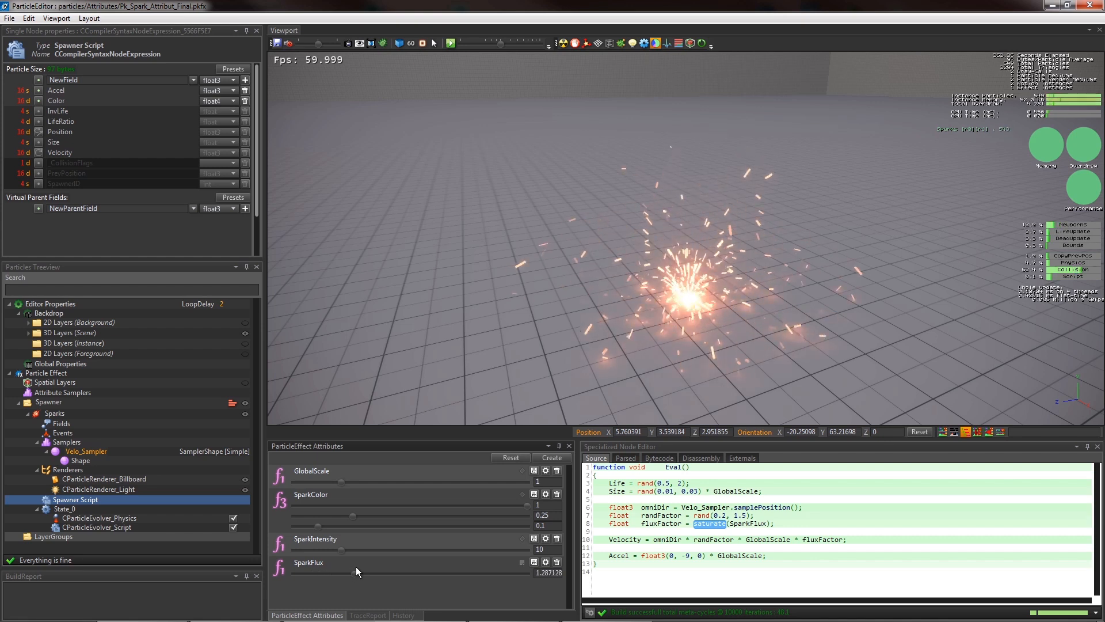
pyautogui.moveTo(355, 571); pyautogui.dragTo(360, 571)
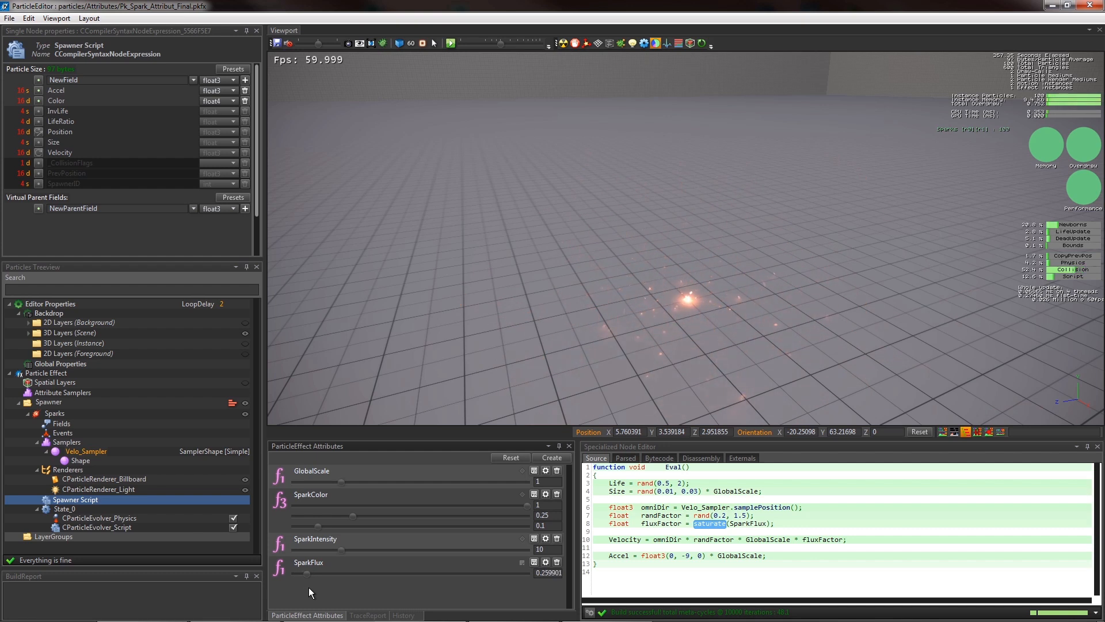
pyautogui.moveTo(304, 575); pyautogui.dragTo(324, 575)
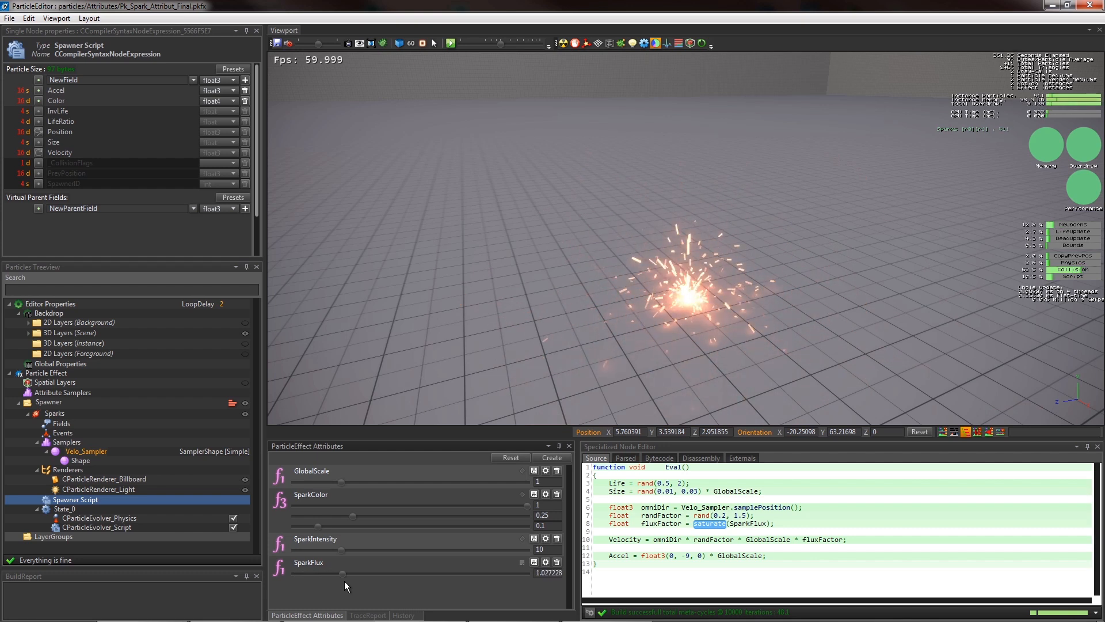
pyautogui.moveTo(321, 573); pyautogui.dragTo(395, 574)
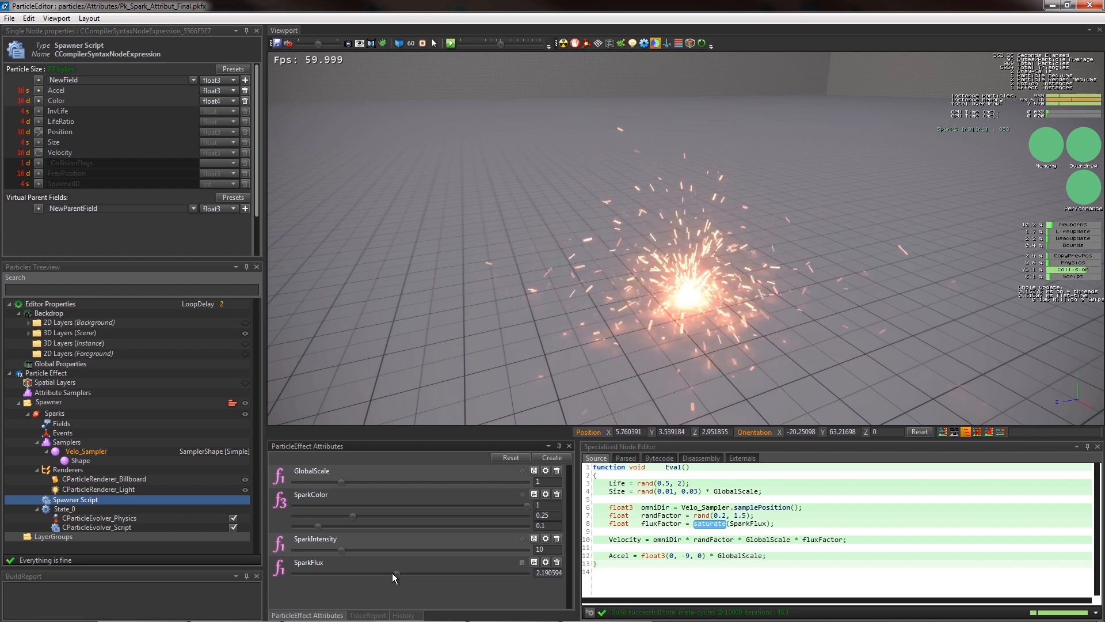
pyautogui.moveTo(395, 572); pyautogui.dragTo(321, 572)
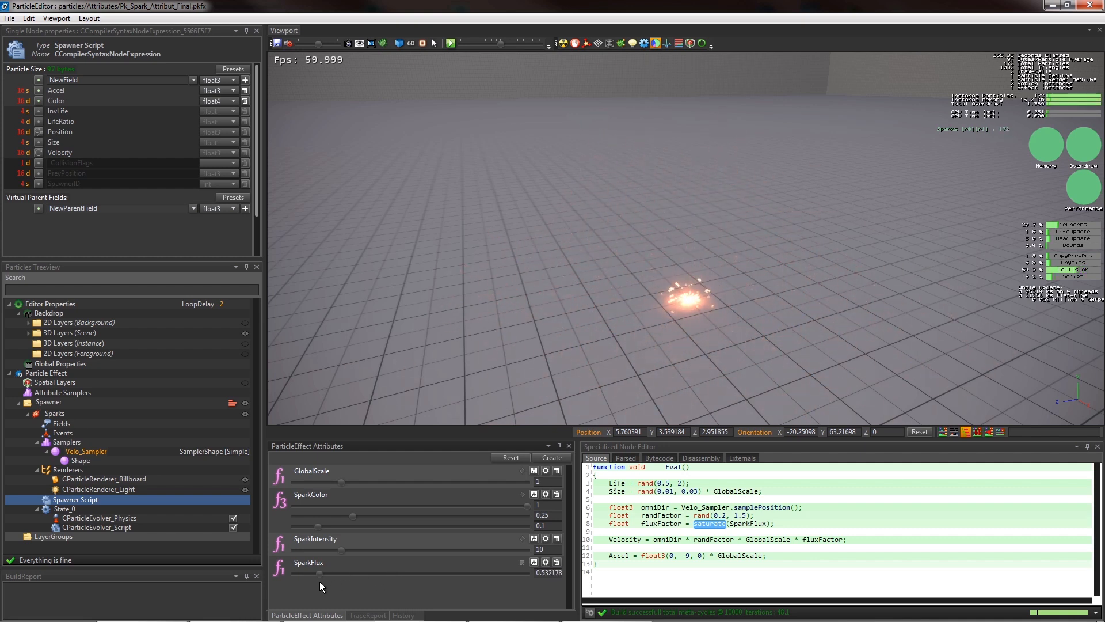